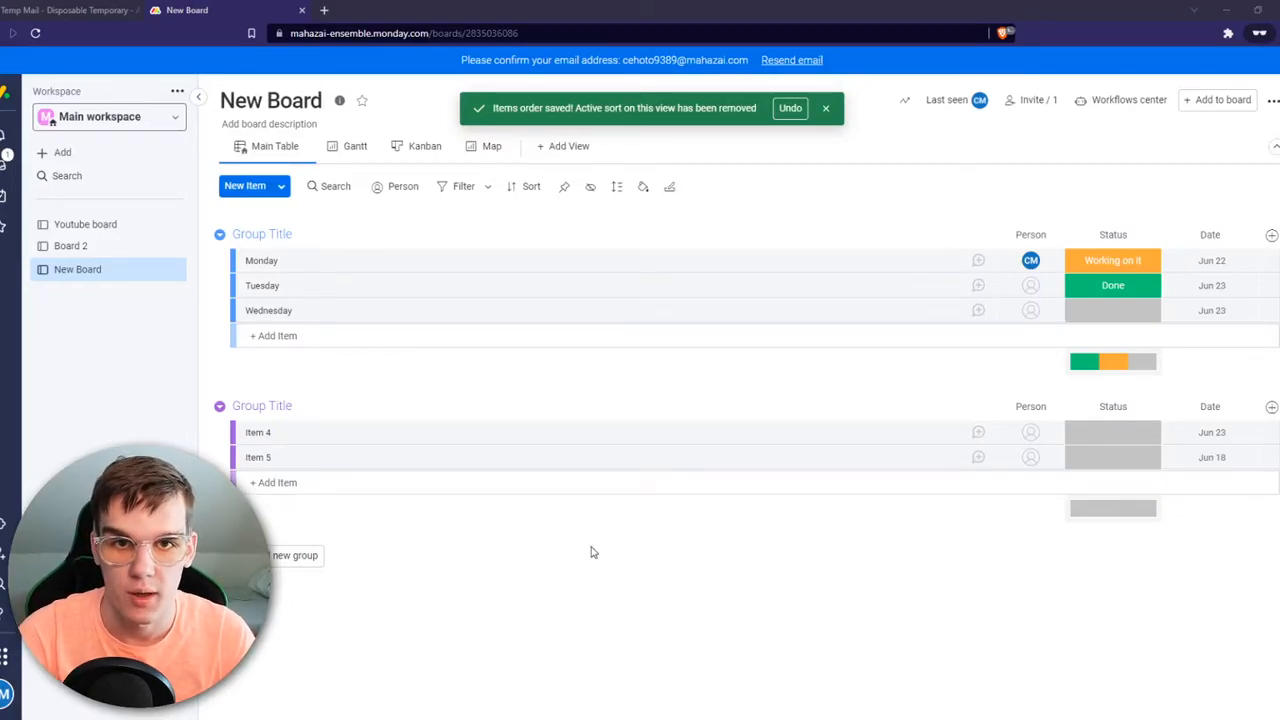
mouse_move(569, 584)
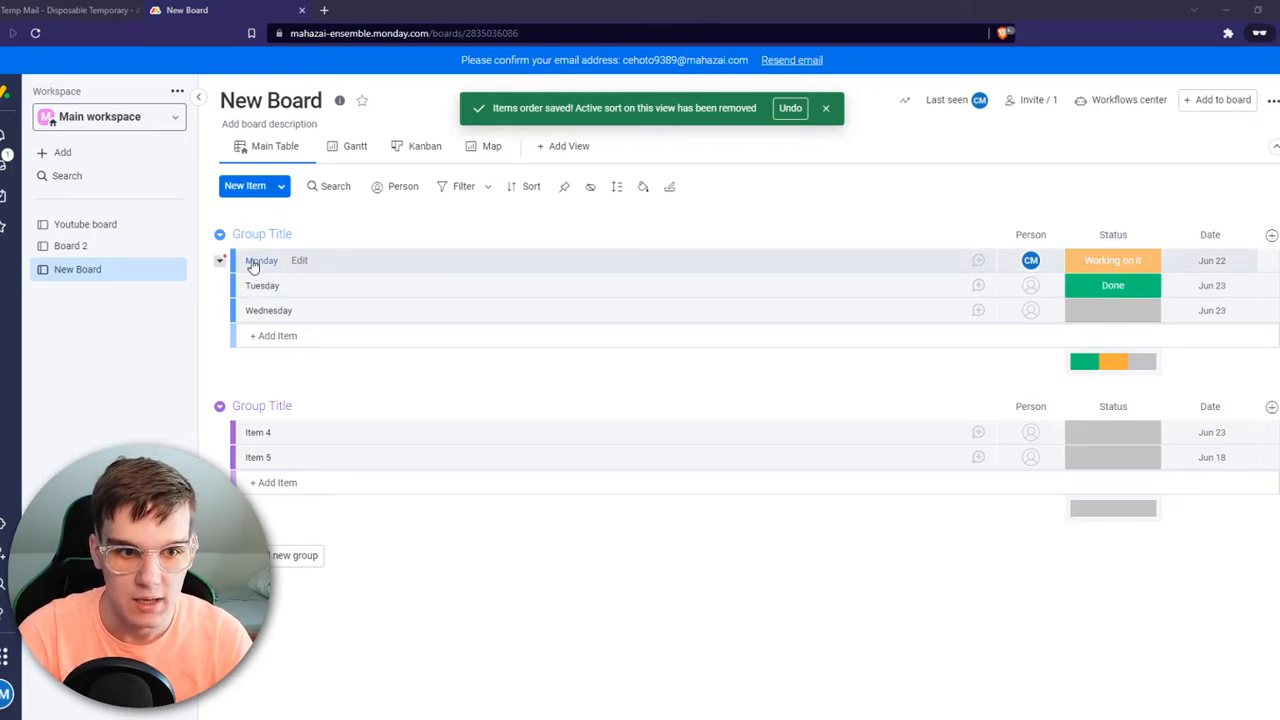
mouse_move(345, 276)
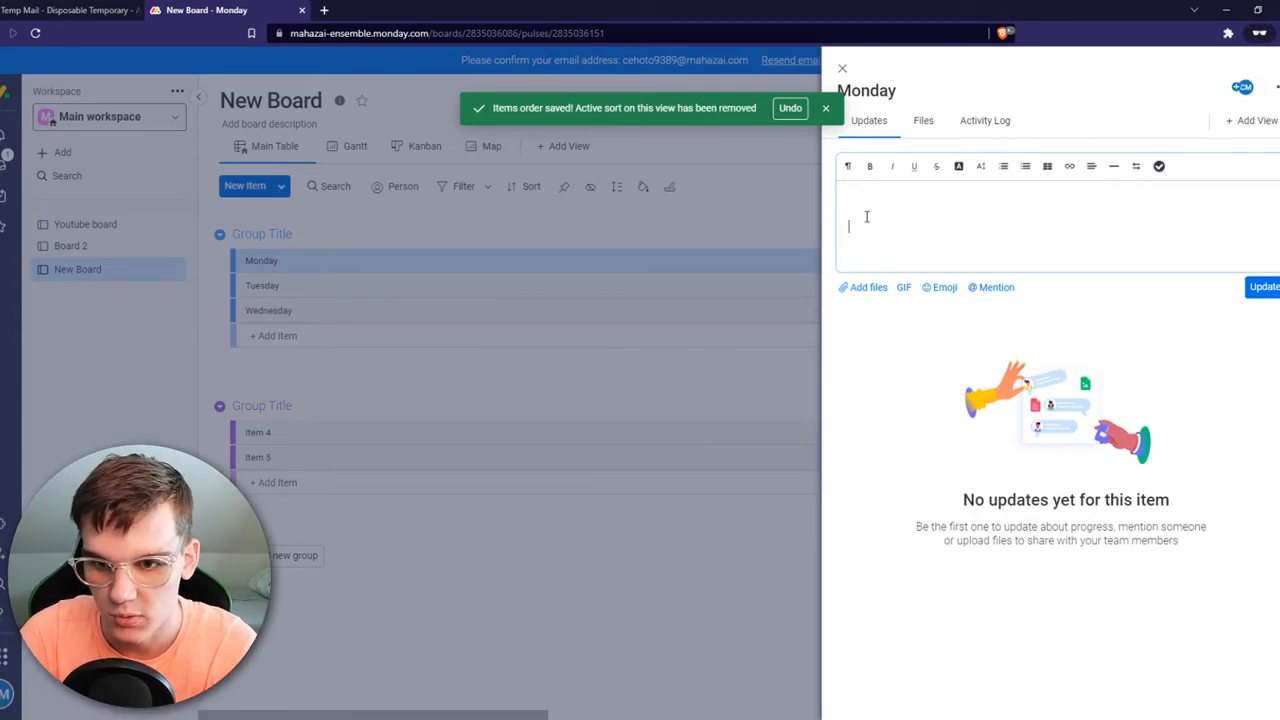
Step: Post a checklist update on Monday with items 'do the laundry' and 'eat breakfast'
click(1159, 166)
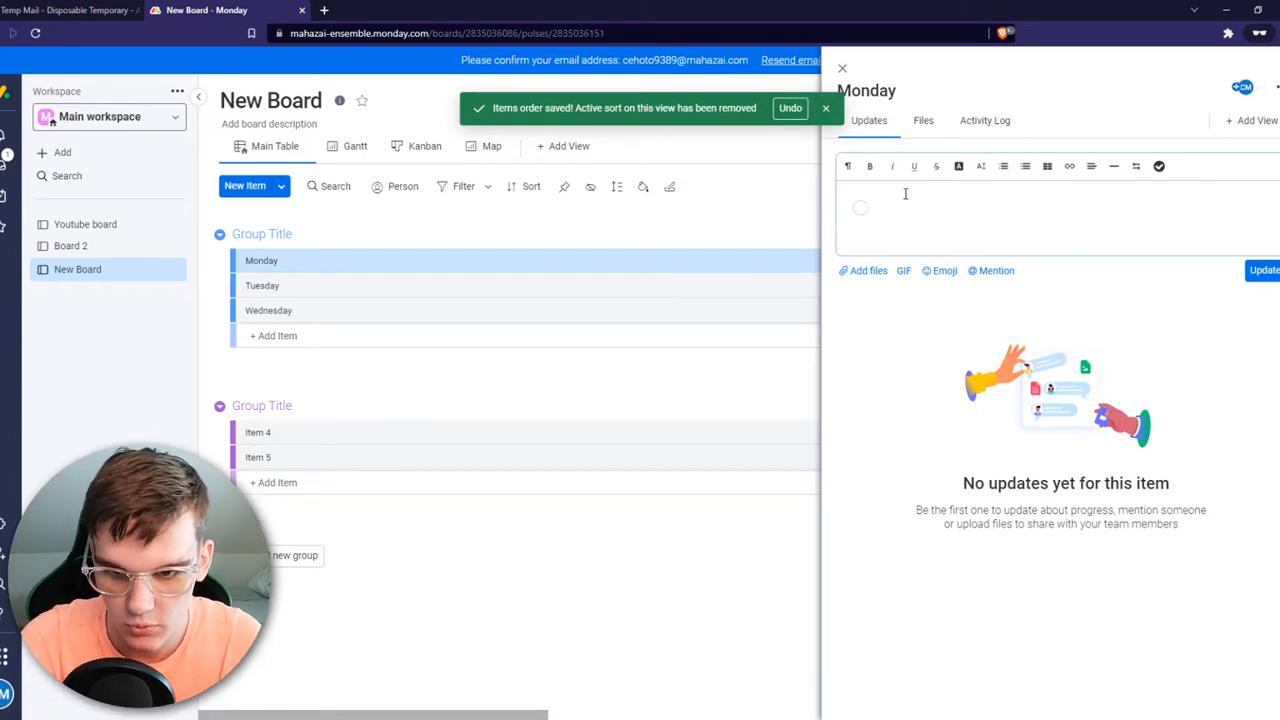
text(do the)
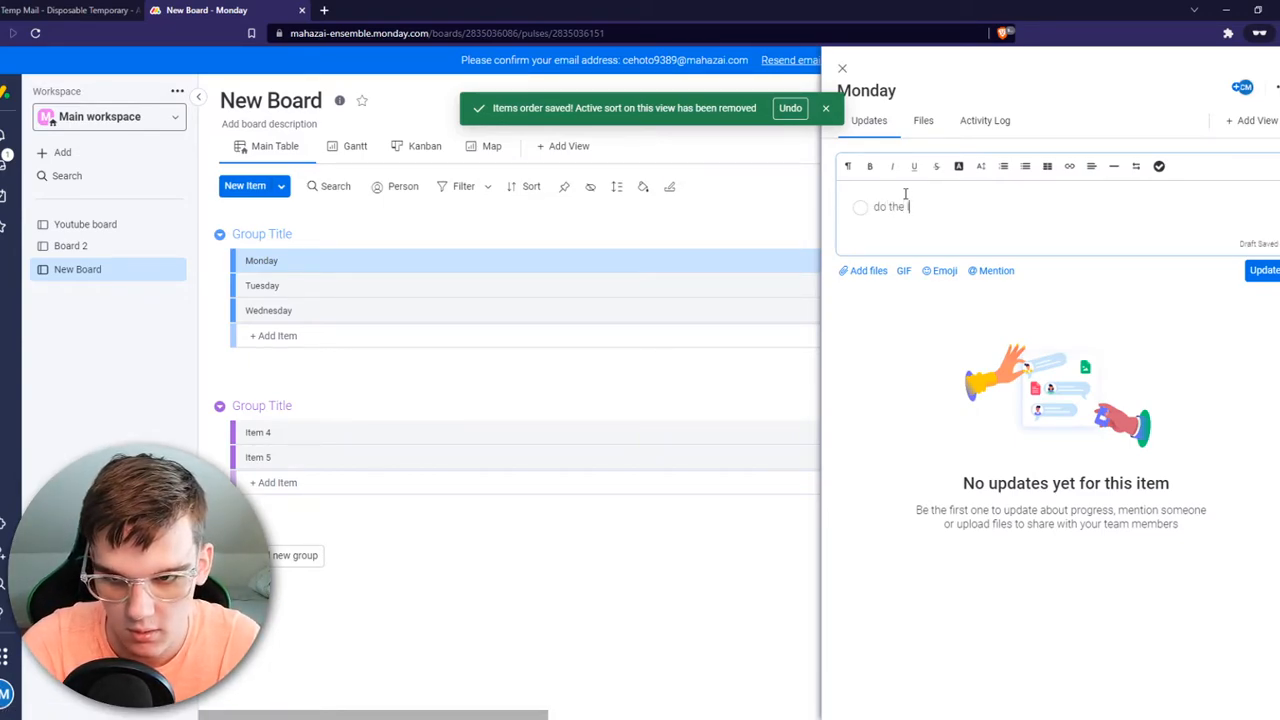
text(laudn)
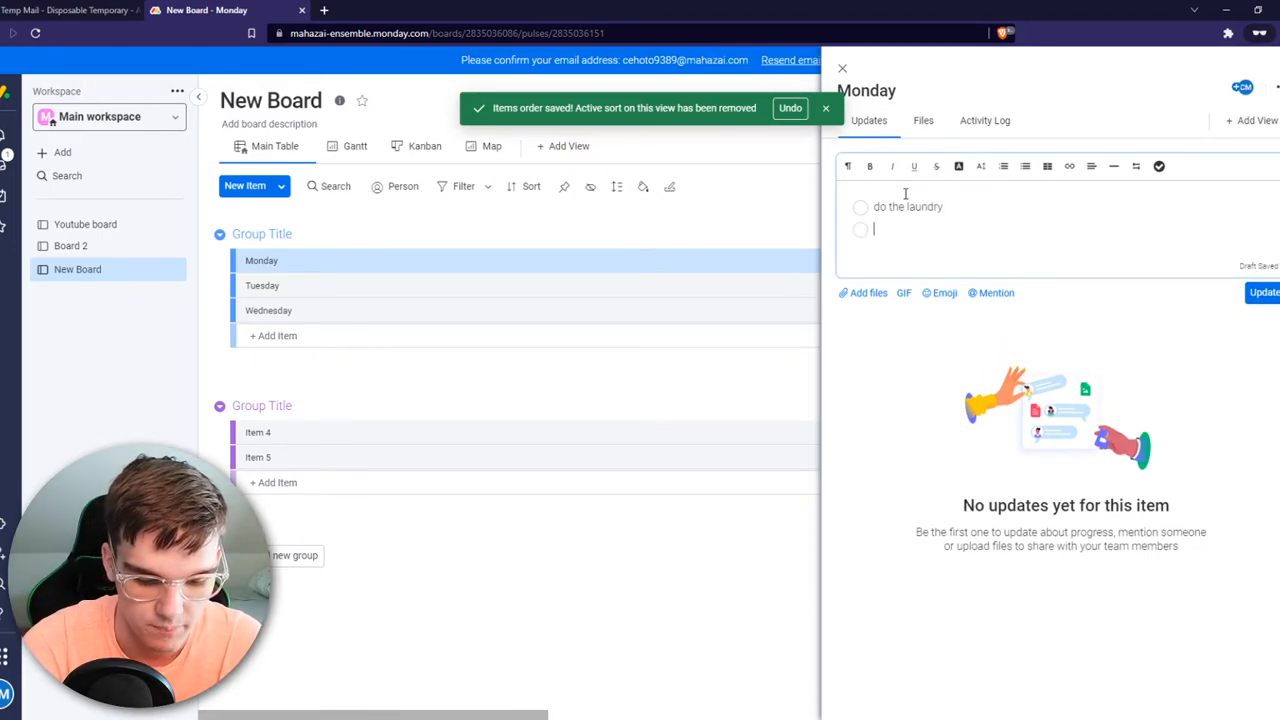
text(eat breakfast)
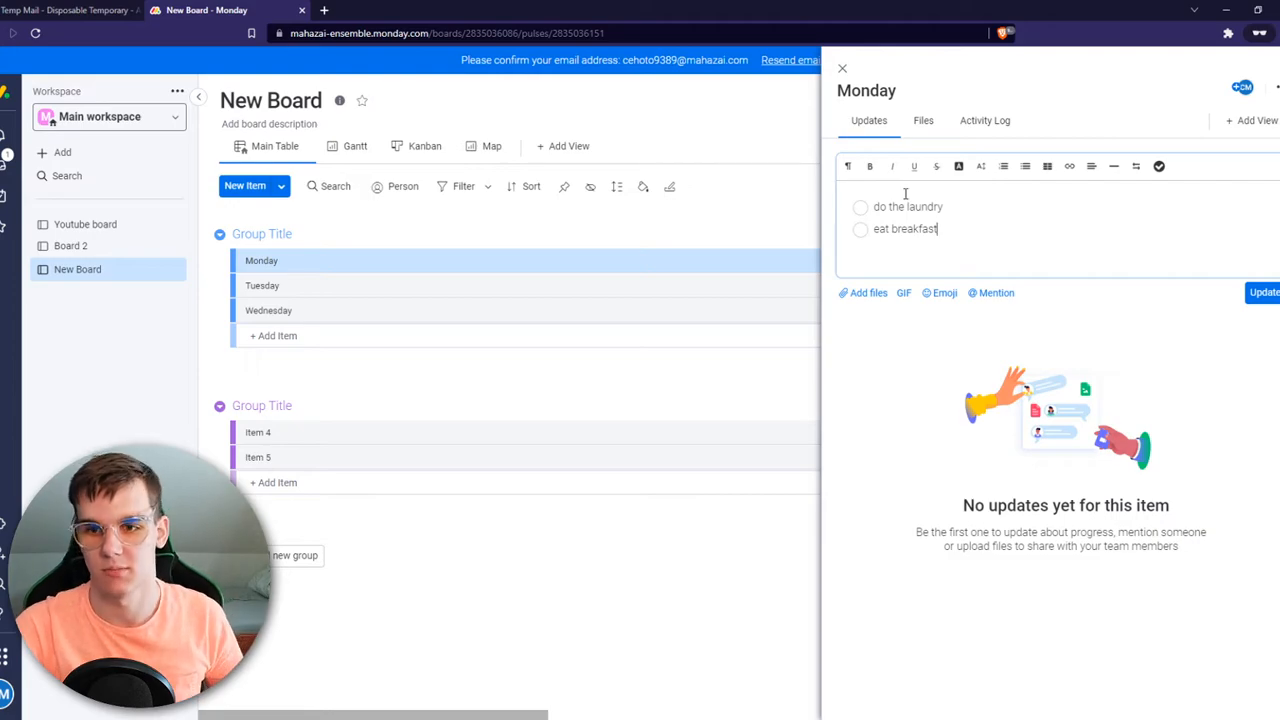
key(enter)
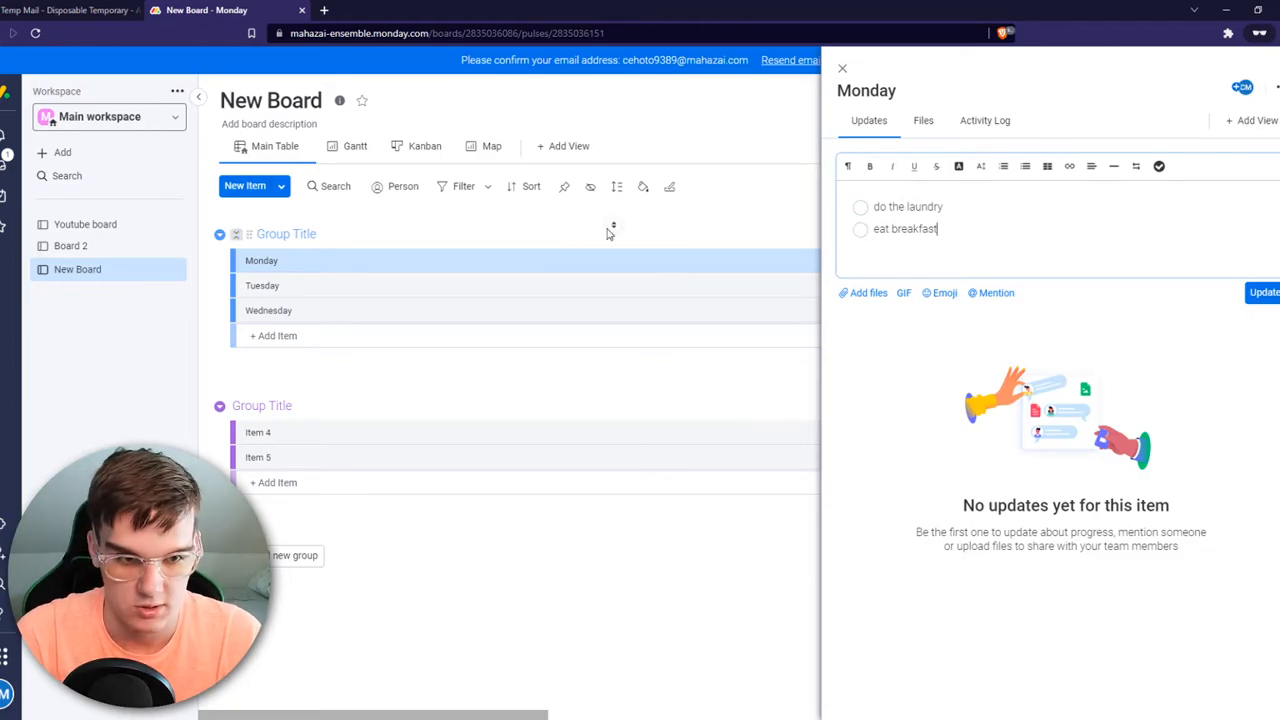
click(1264, 292)
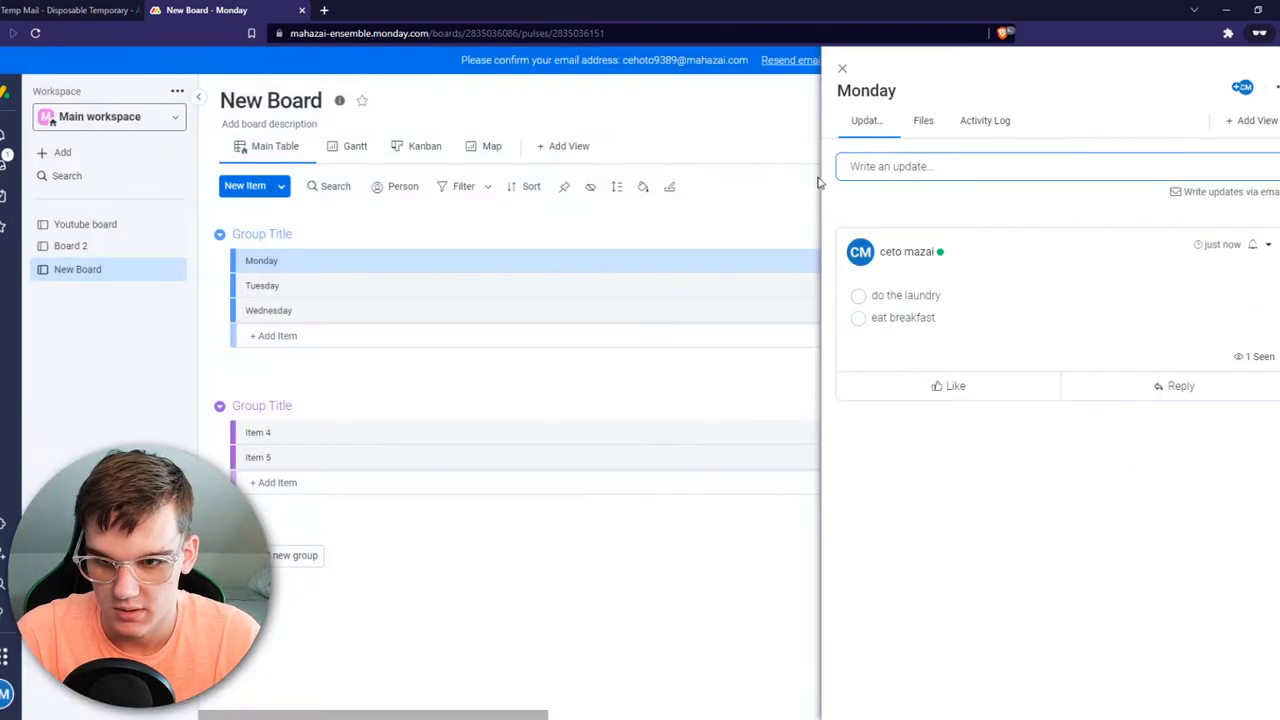
click(842, 68)
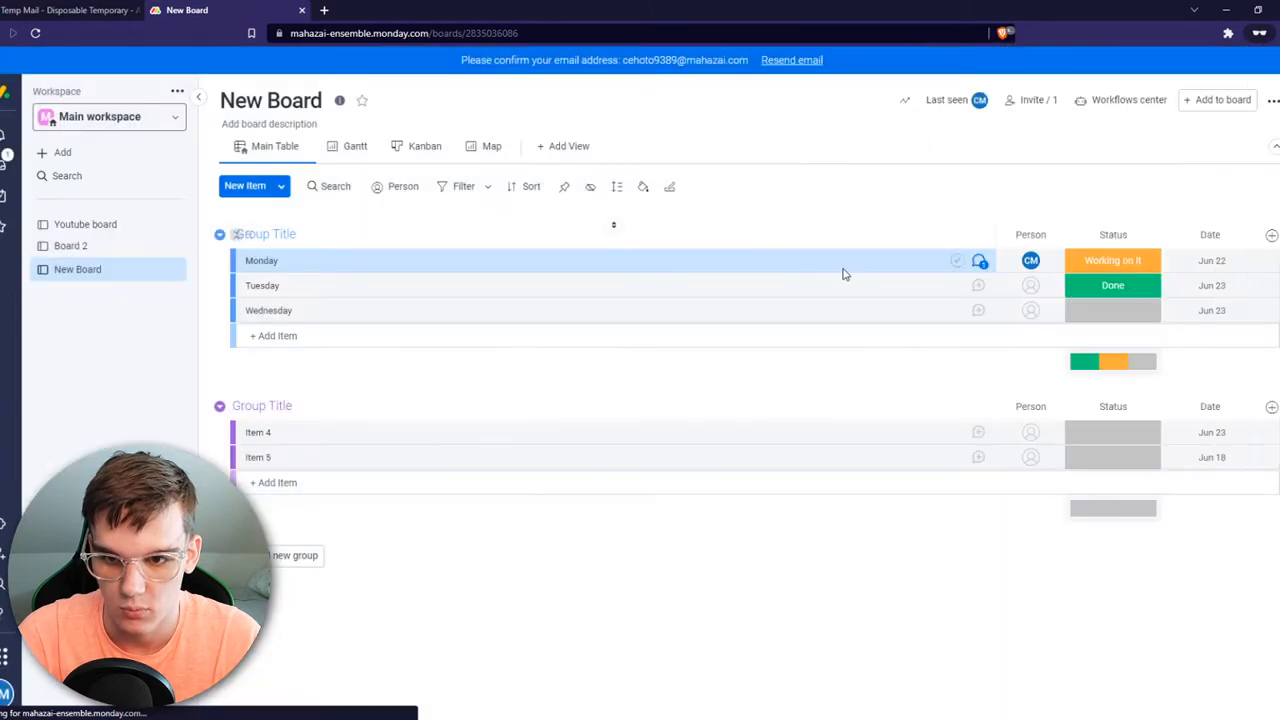
click(977, 260)
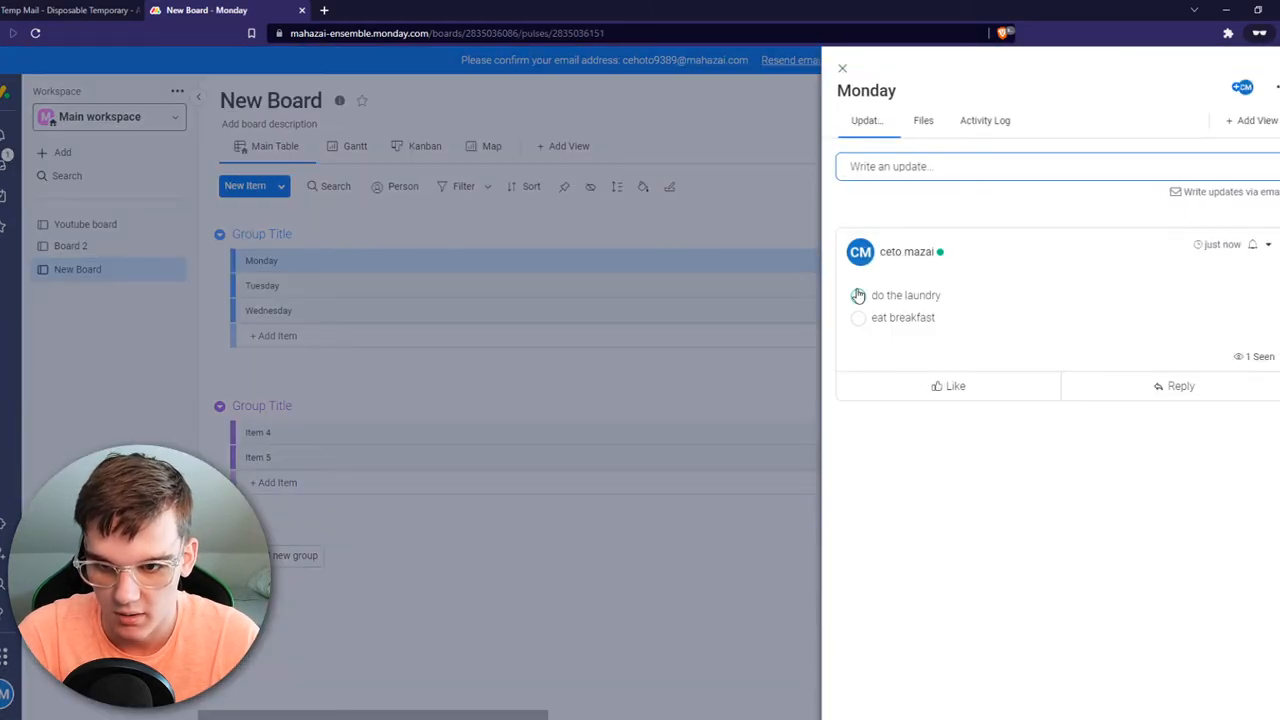
click(857, 295)
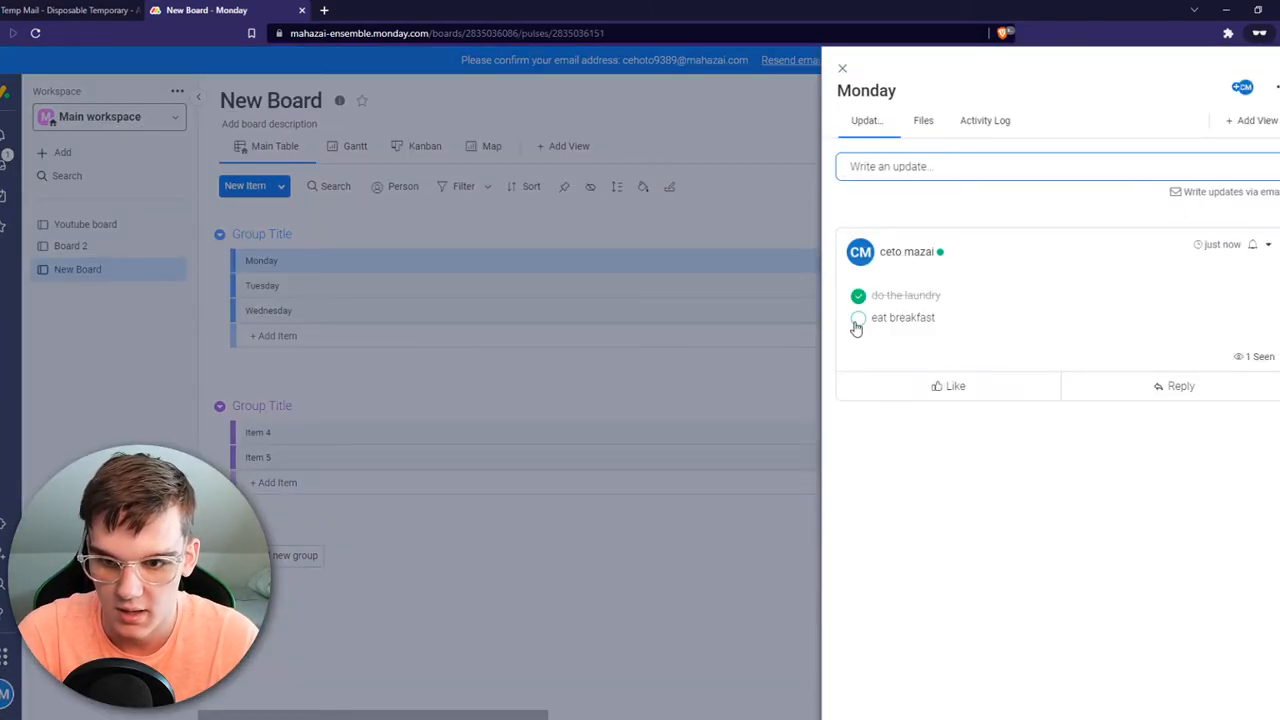
click(857, 295)
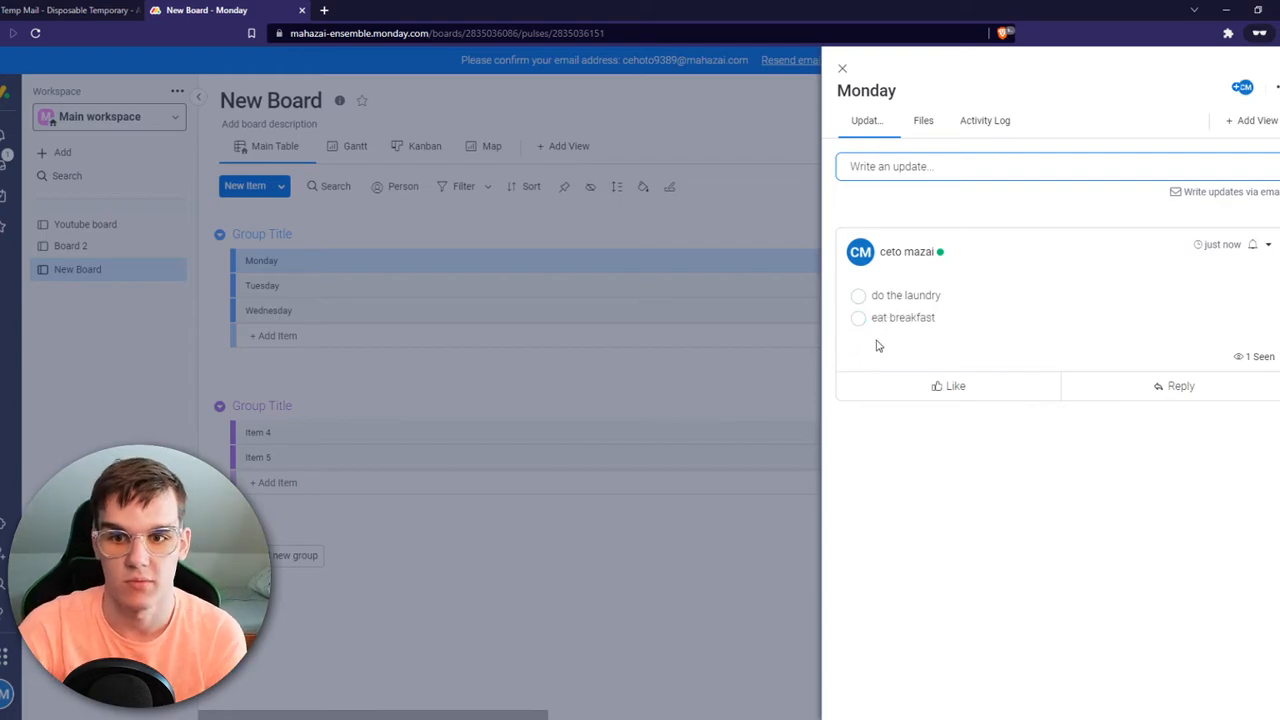